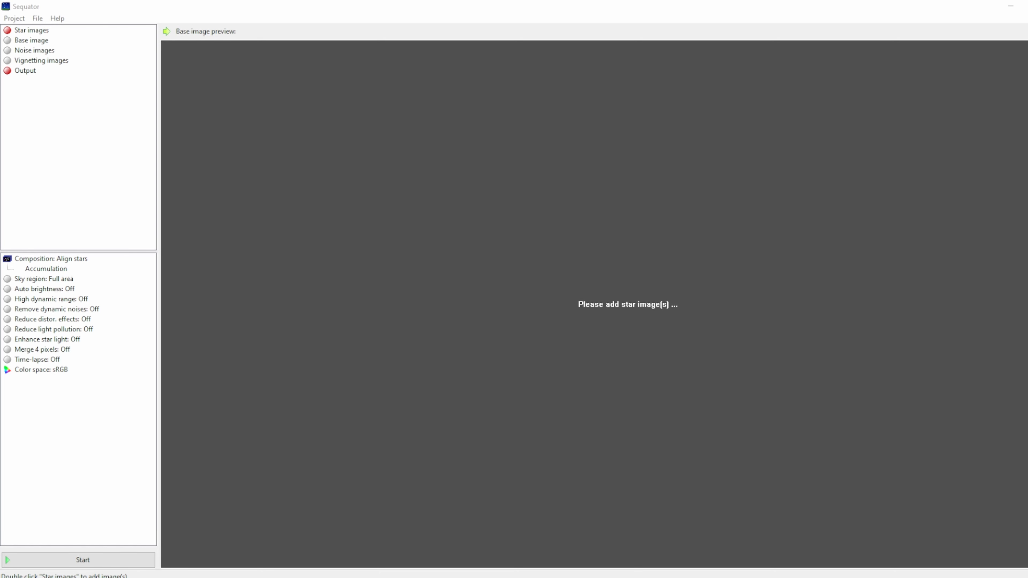
mouse_move(365, 269)
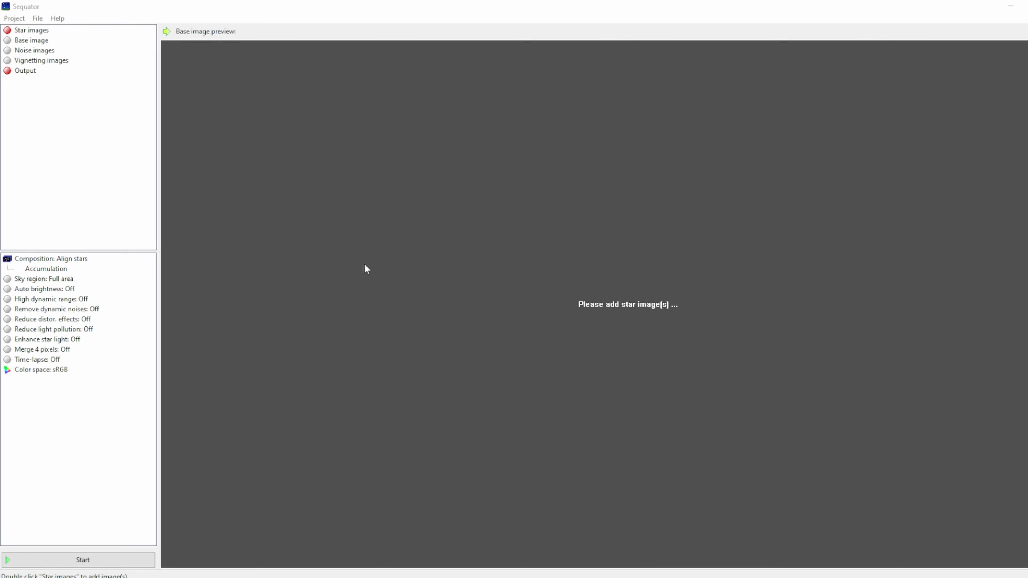
- Load all 129 light frames from the 2 November Lights folder as star images
click(31, 30)
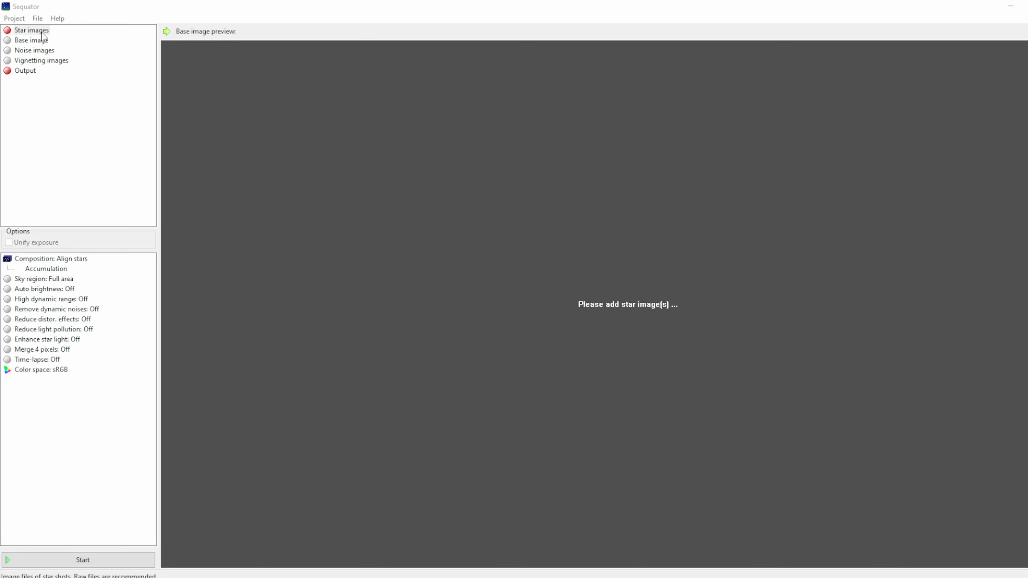
click(31, 30)
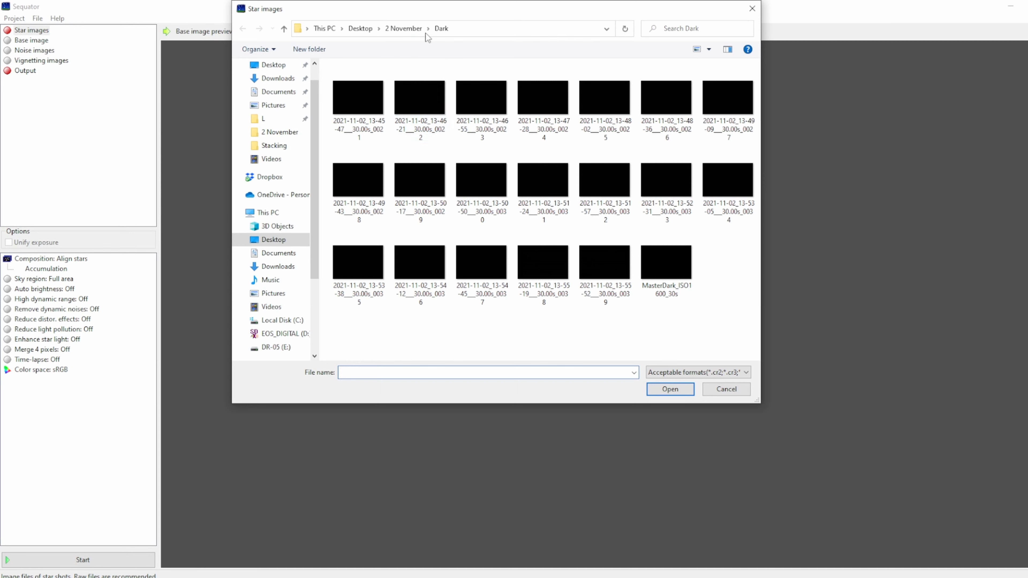
click(283, 28)
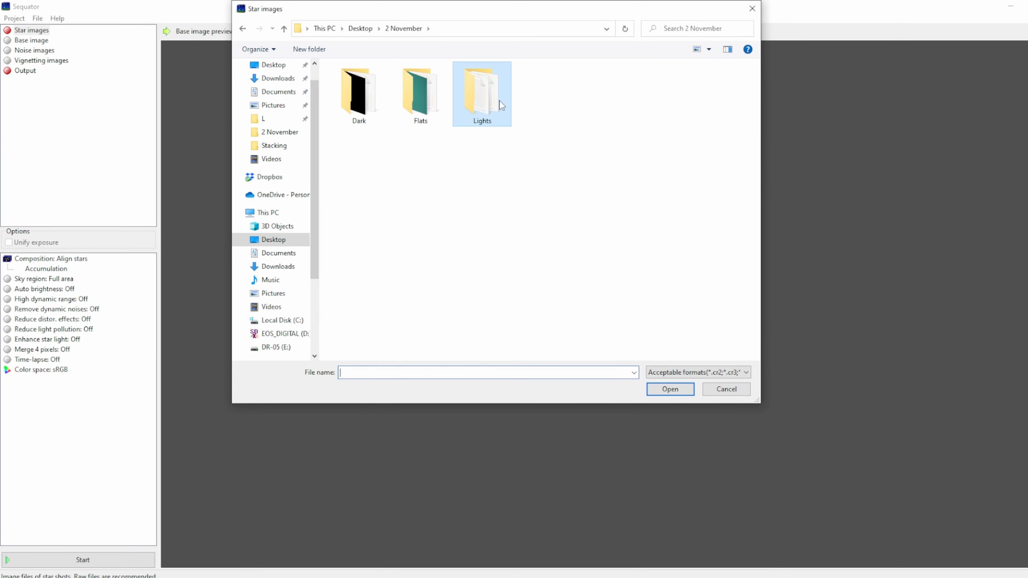
double_click(482, 85)
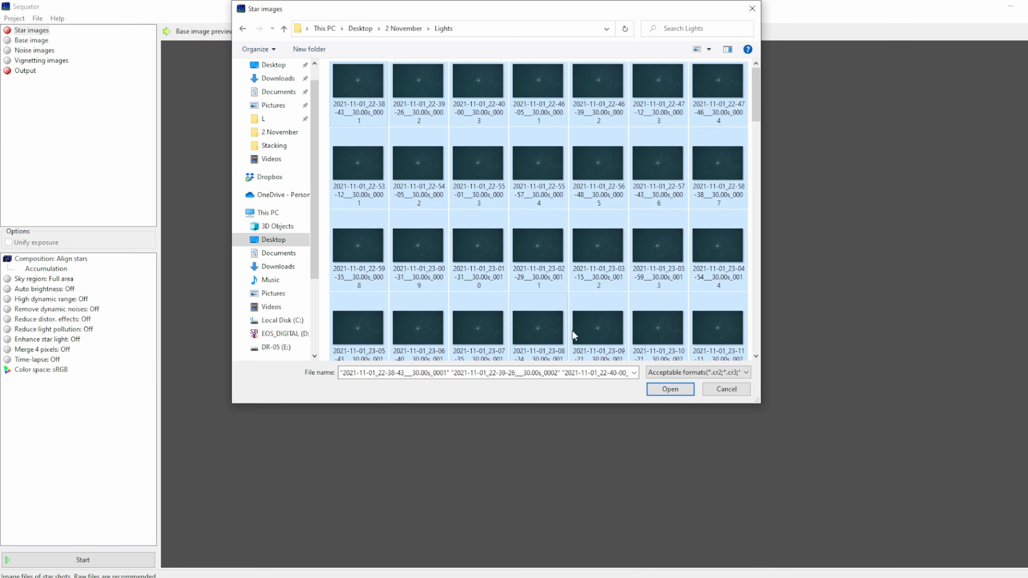
click(669, 389)
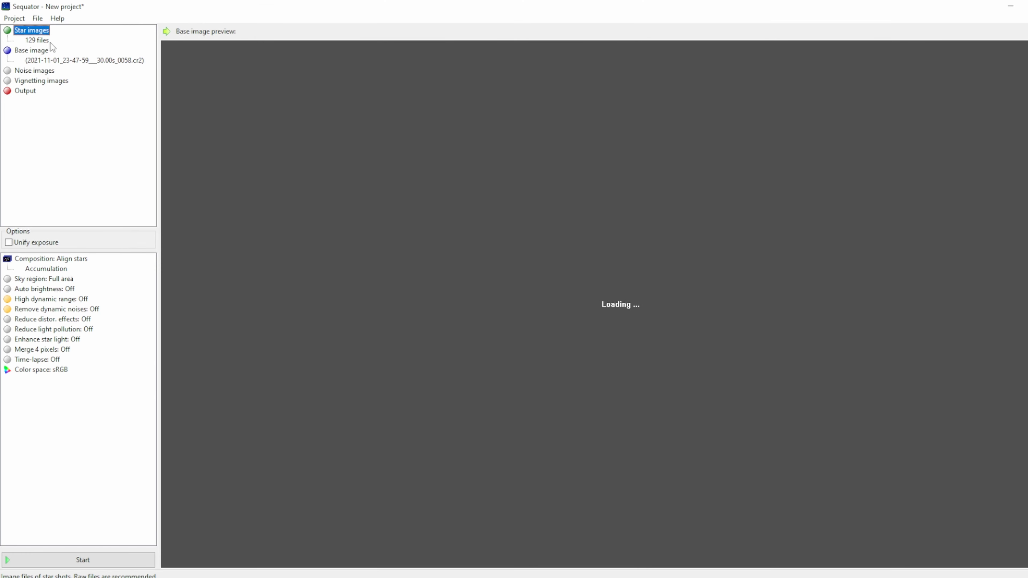
mouse_move(30, 75)
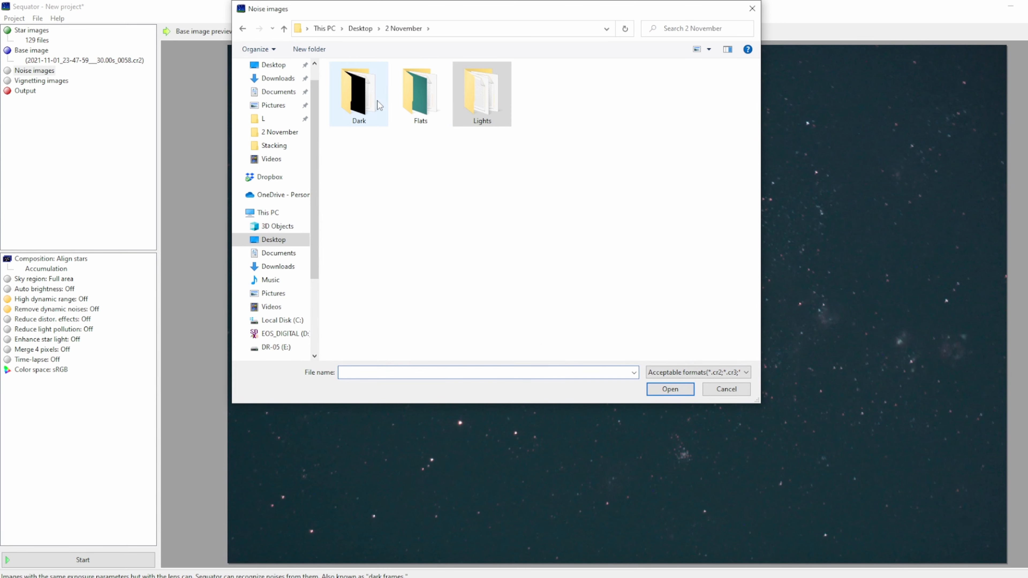
- Load all 20 dark frames from the Dark folder as noise images
double_click(359, 92)
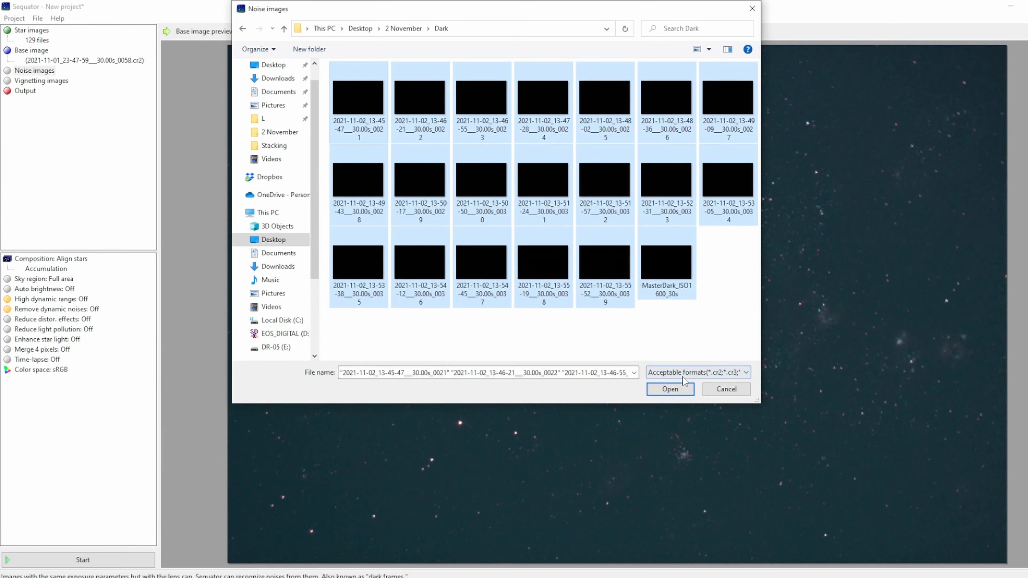
click(669, 389)
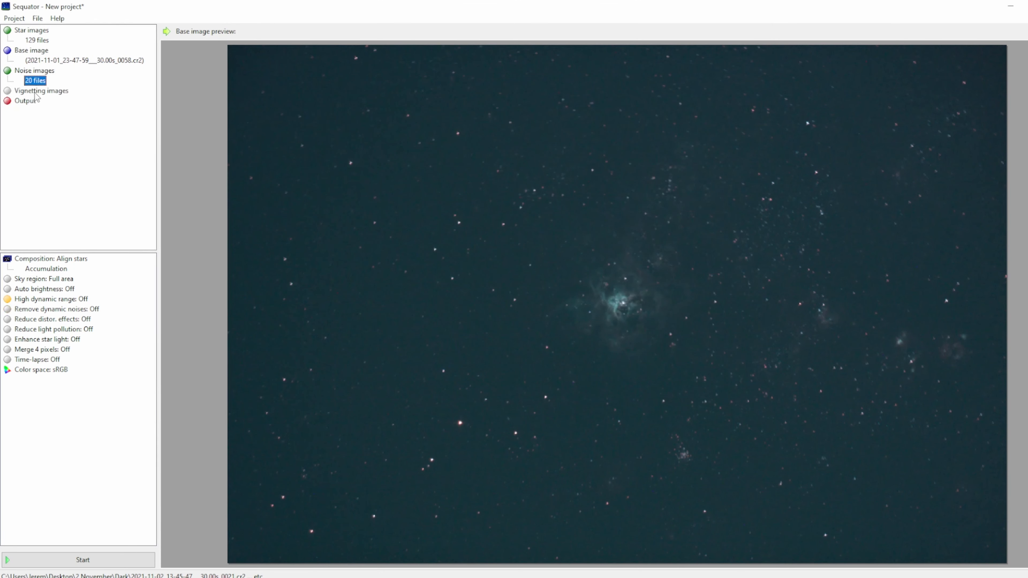
click(41, 90)
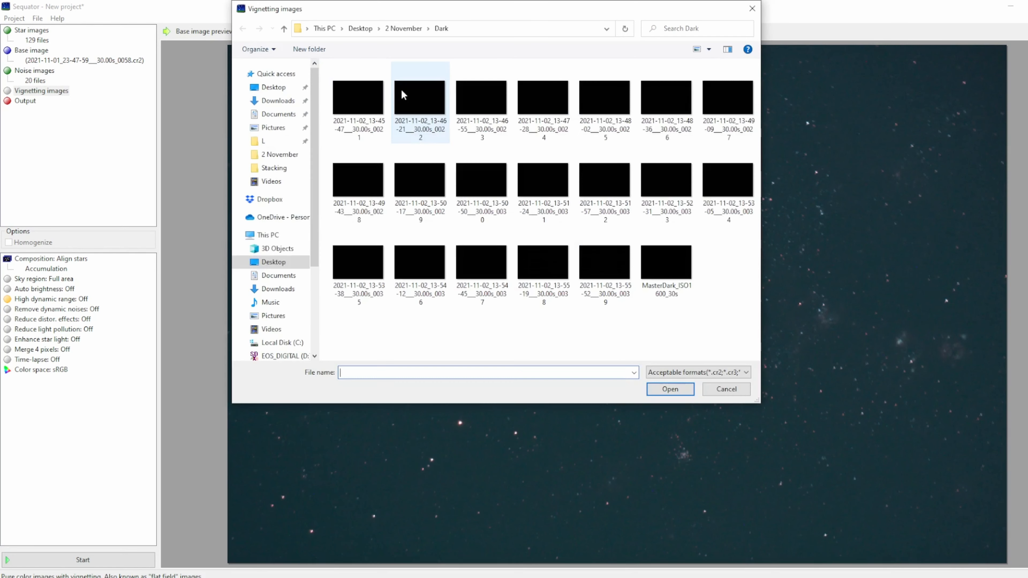
- Load all 10 flat frames from the 2 November Flats folder as vignetting images
click(283, 29)
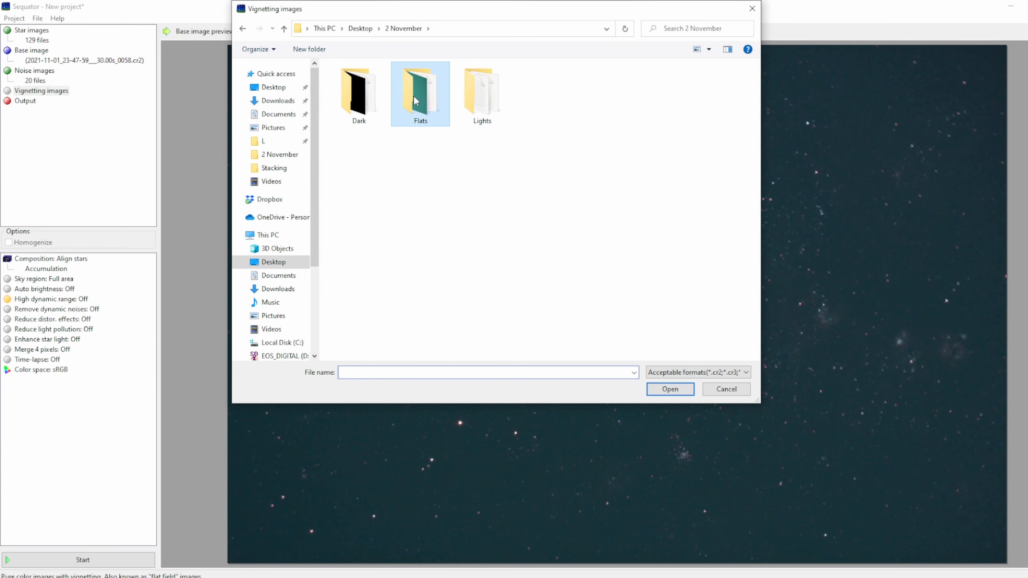
double_click(420, 91)
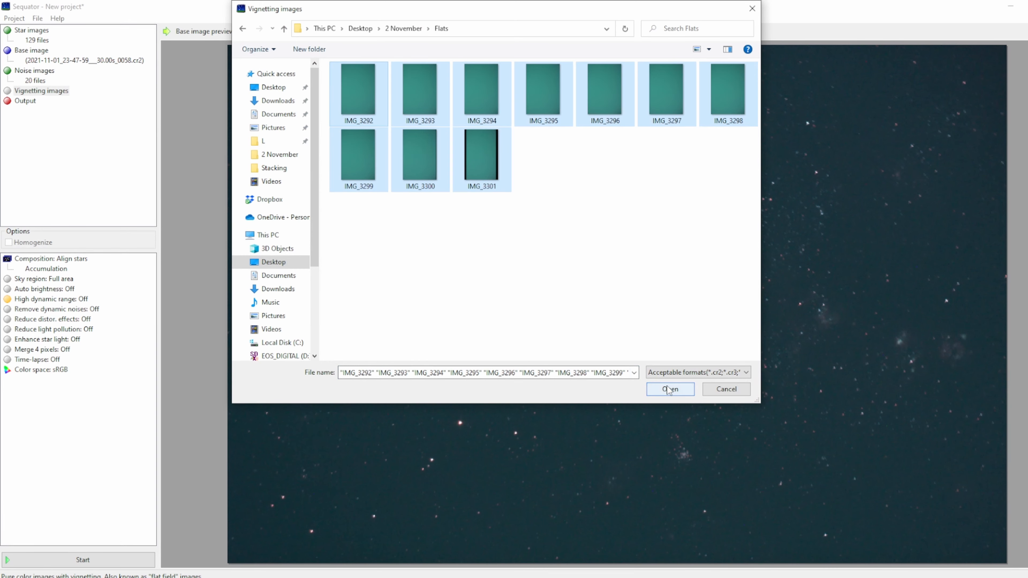
click(669, 389)
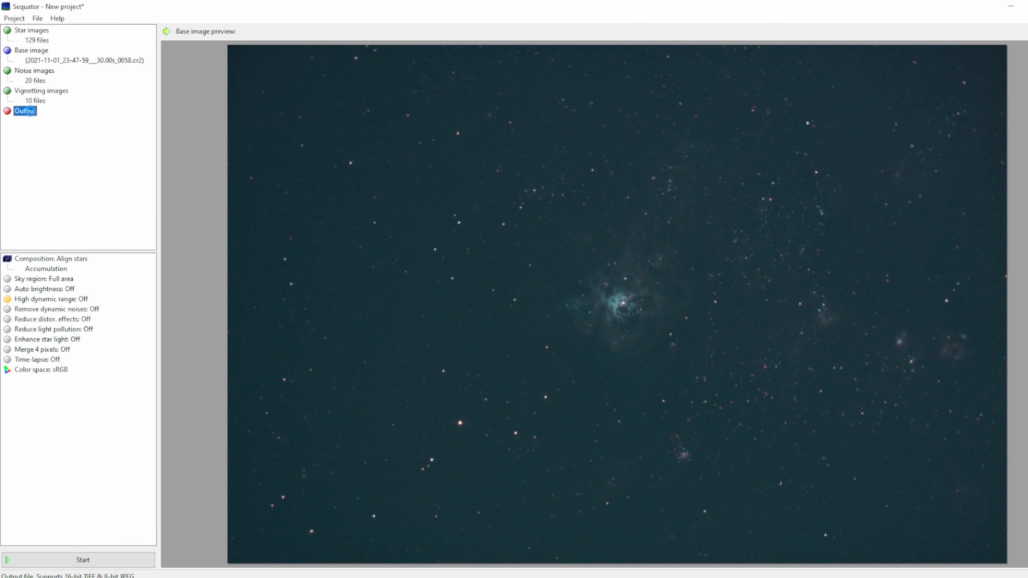
- Set the stacked output file to 1.tif in the 2 November folder
click(25, 111)
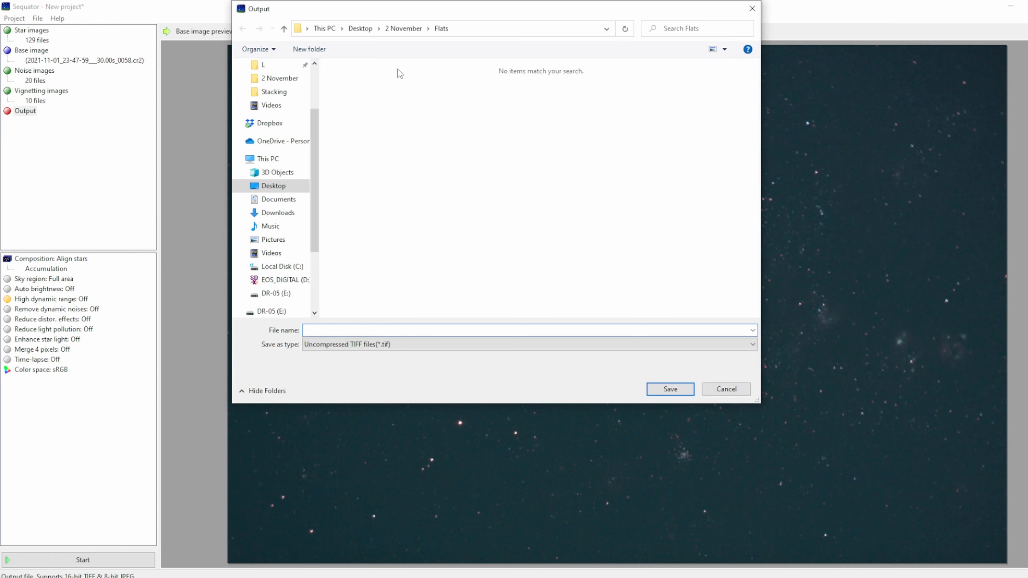
click(283, 28)
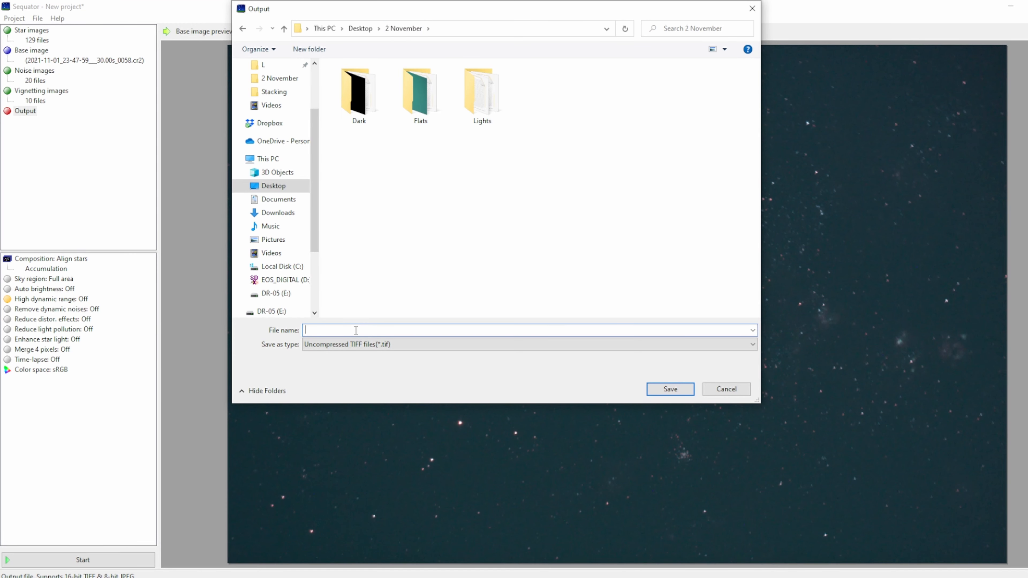
text(1)
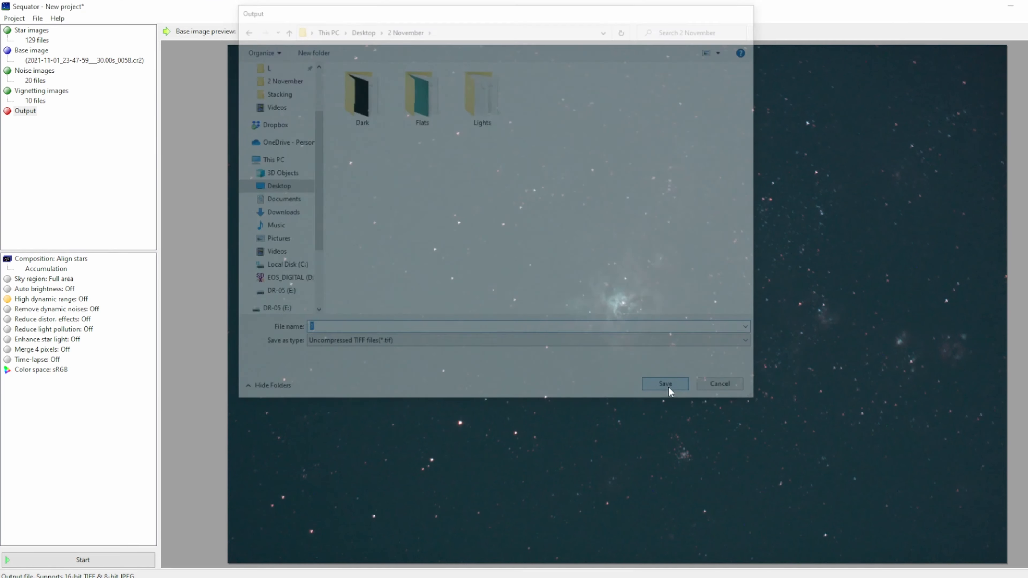
click(664, 384)
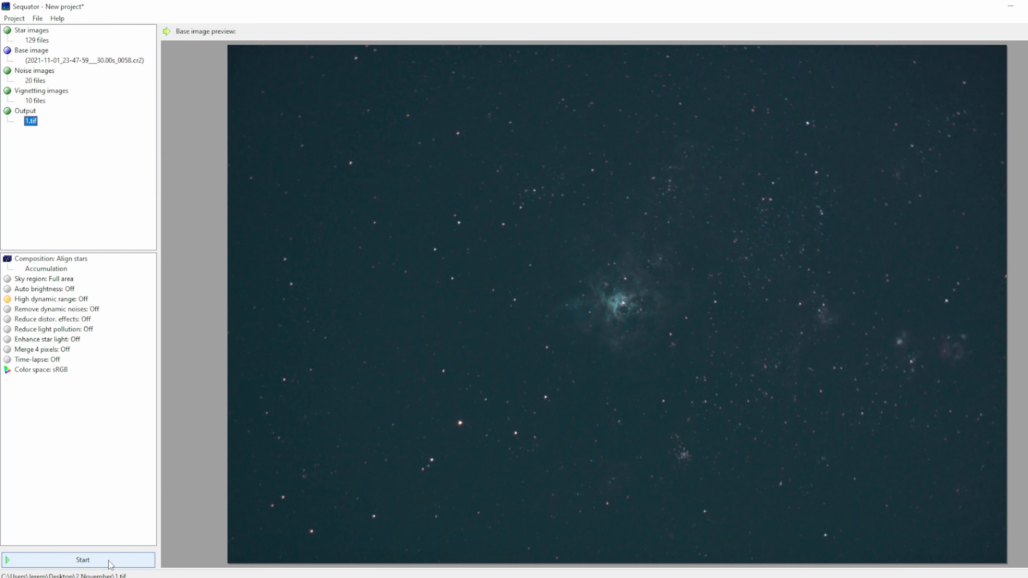
- Start stacking the loaded light, dark and flat frames
click(79, 559)
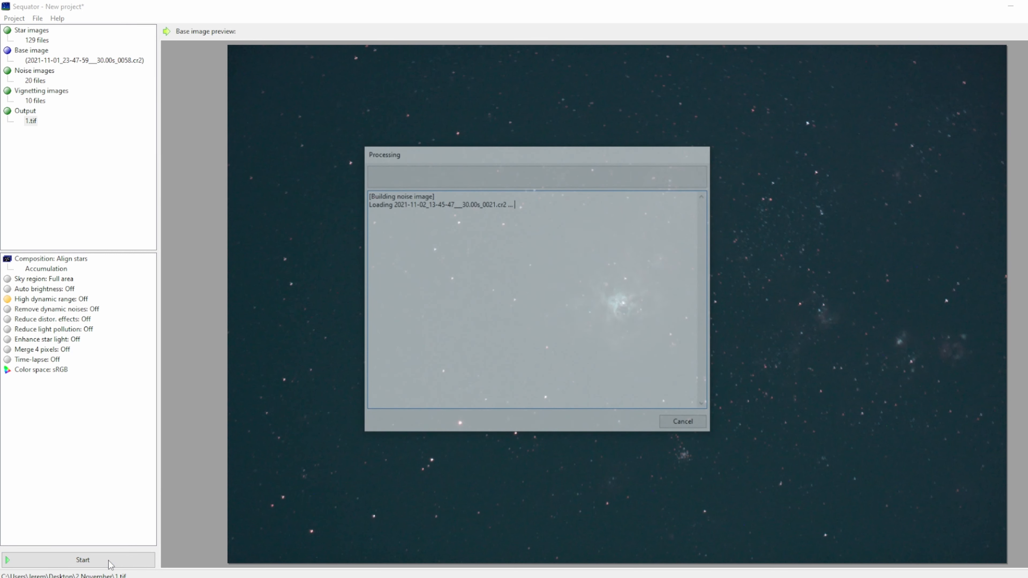